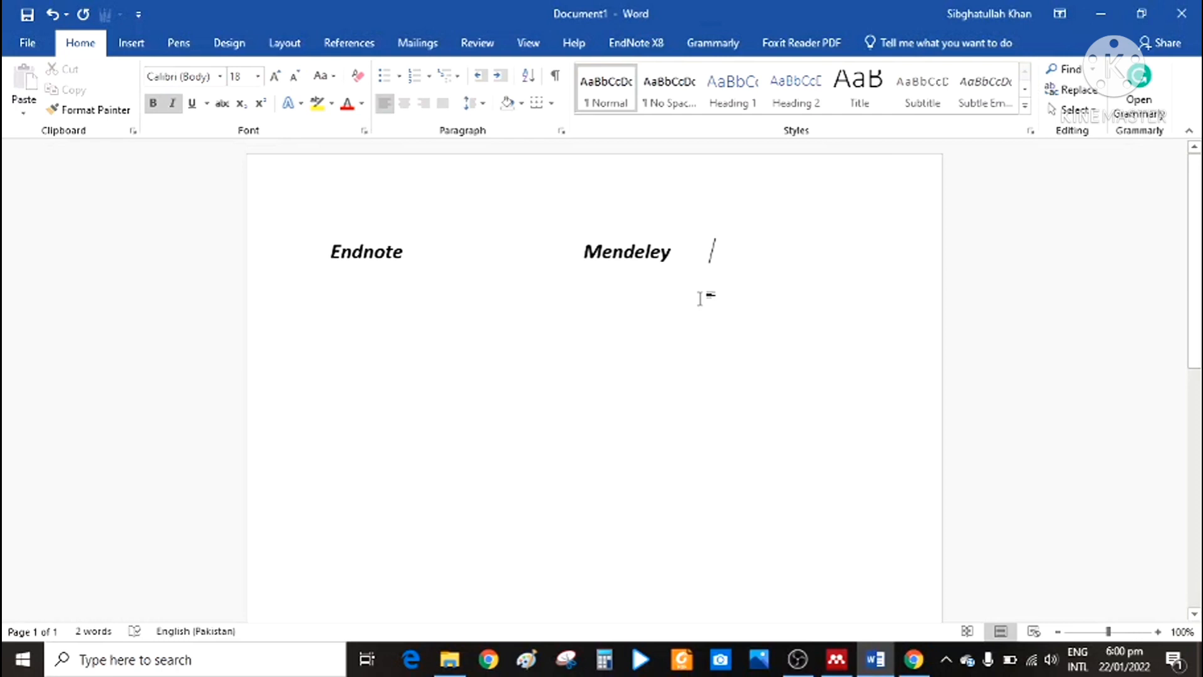
pyautogui.moveTo(675, 256)
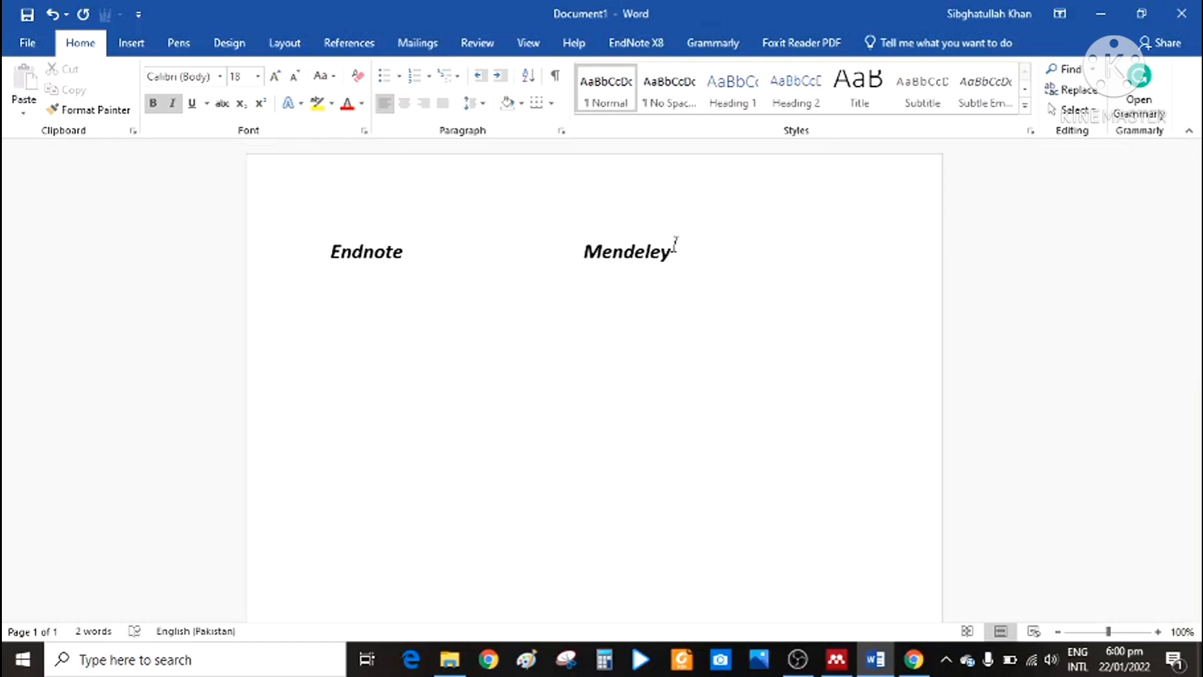
pyautogui.moveTo(913, 659)
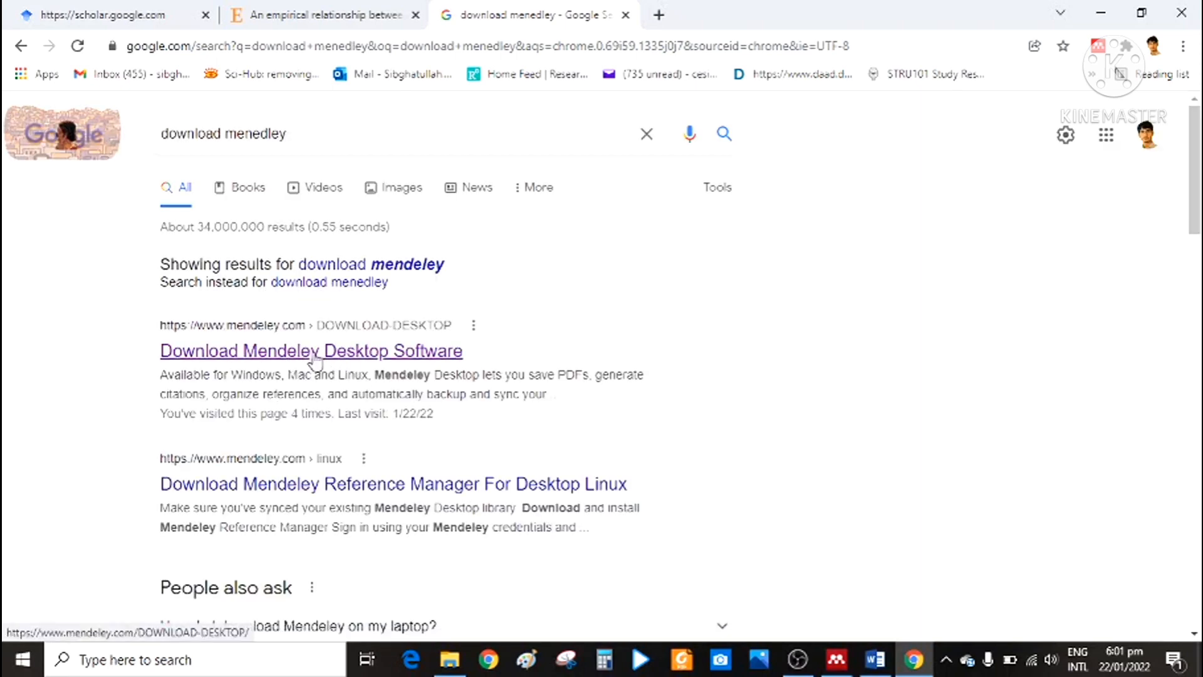
# Step: Open the 'Download Mendeley Desktop Software' result from the Google search
pyautogui.click(311, 351)
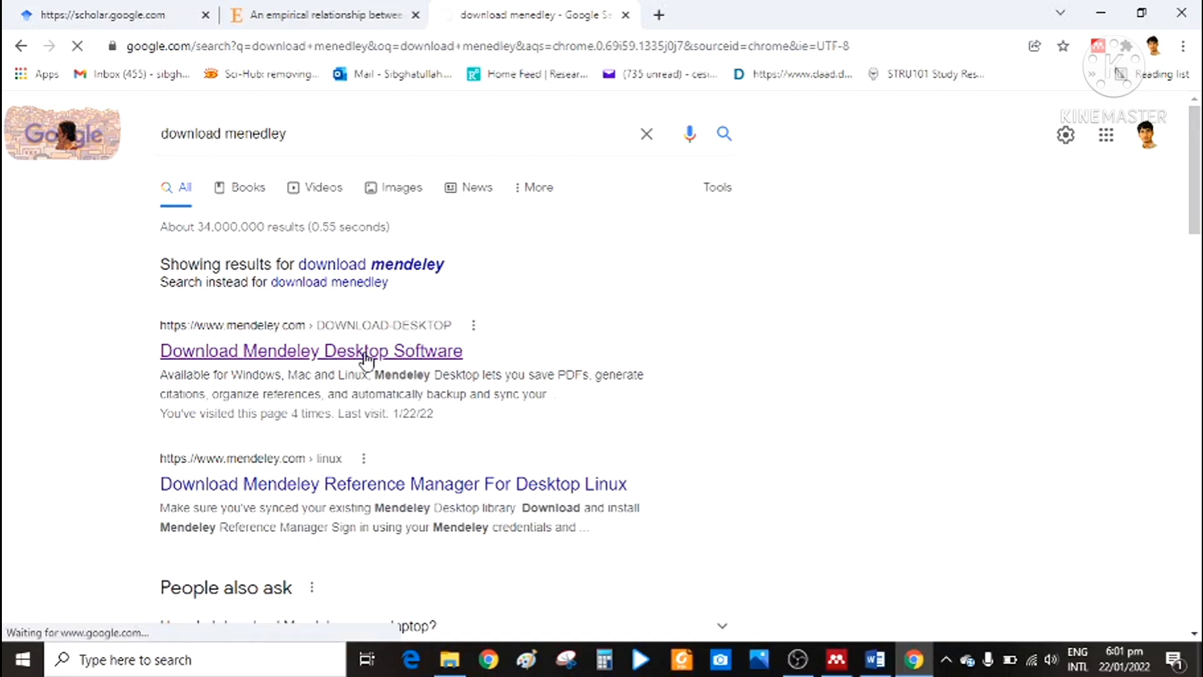
pyautogui.click(311, 351)
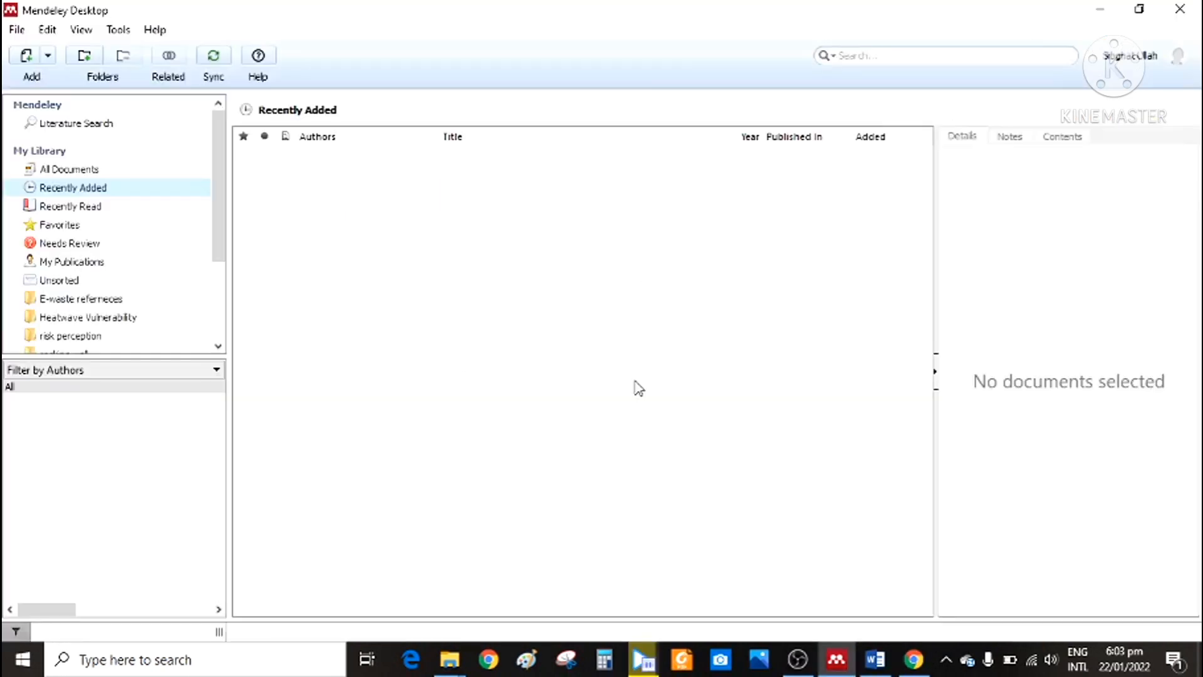
pyautogui.moveTo(473, 335)
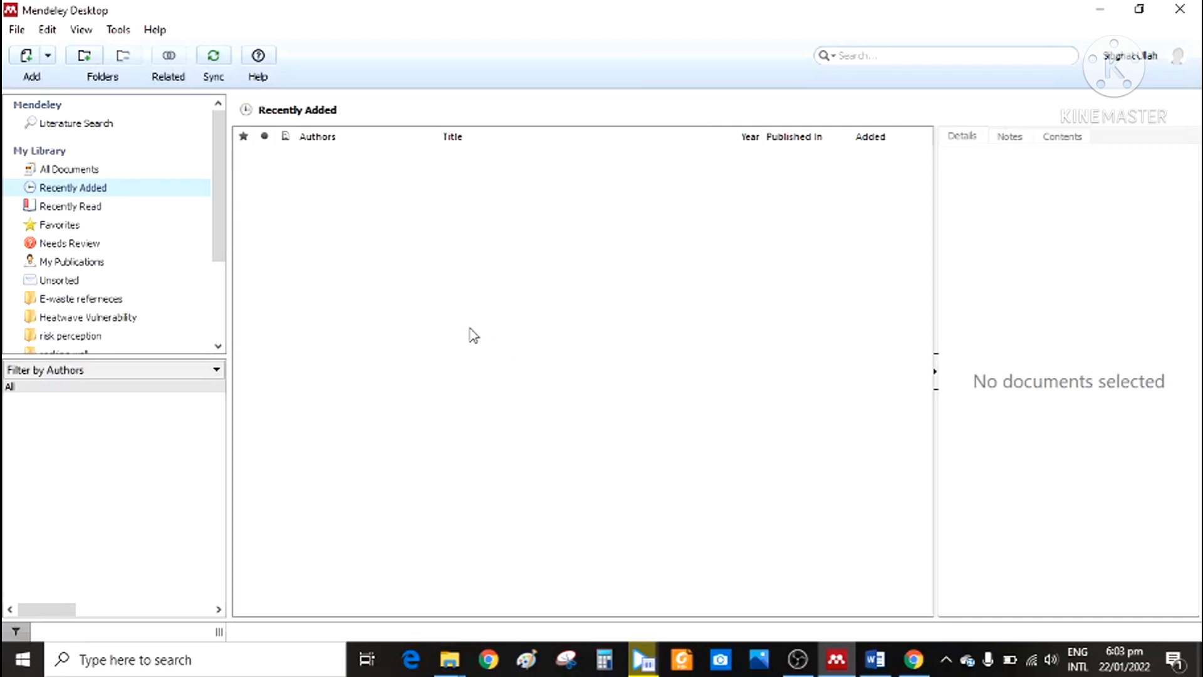
pyautogui.moveTo(1134, 70)
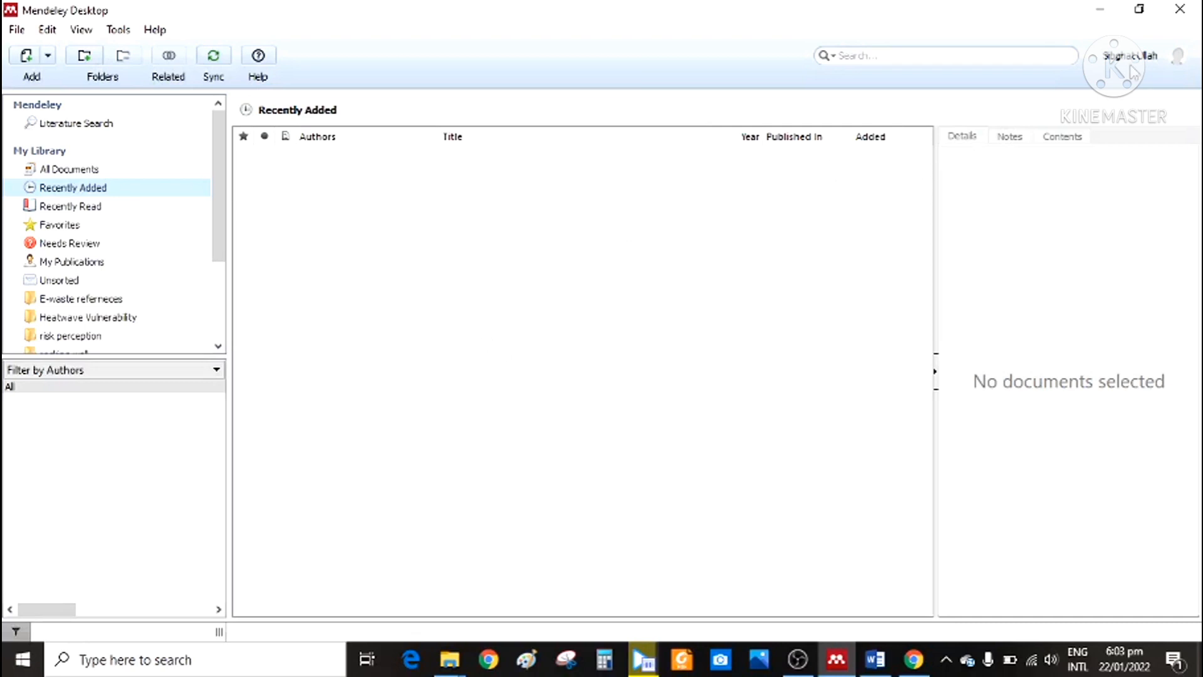
pyautogui.moveTo(1116, 64)
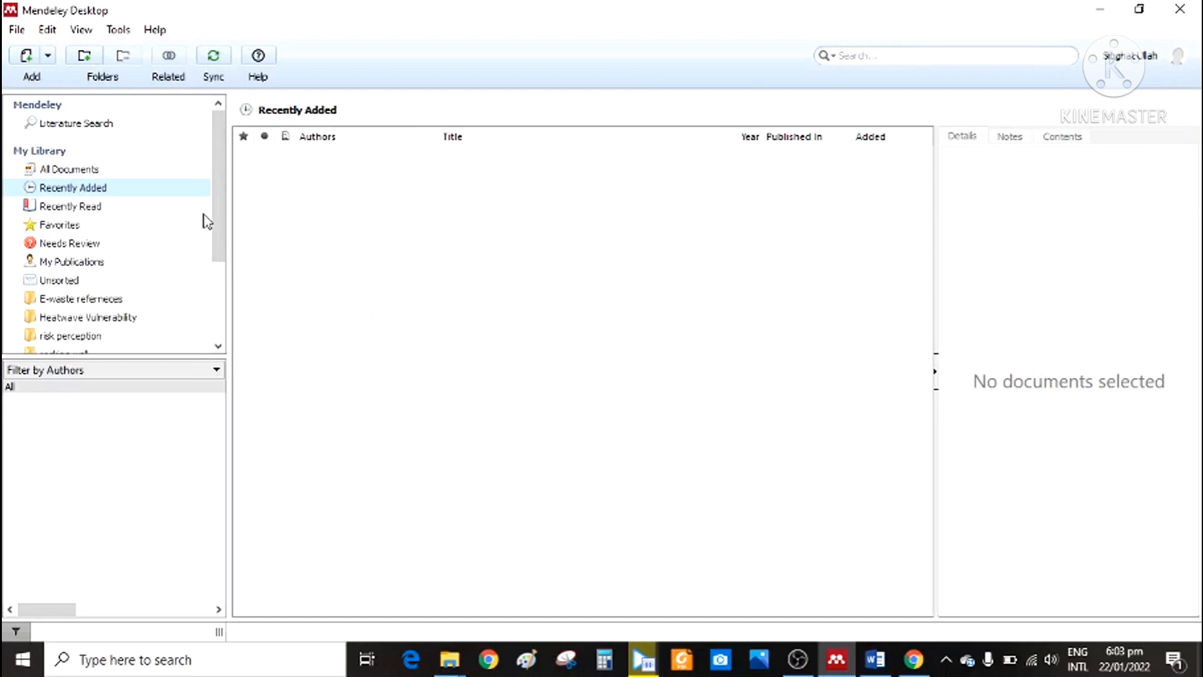
# Step: Show the Tools menu to confirm the MS Word plugin entry reads Uninstall
pyautogui.click(118, 28)
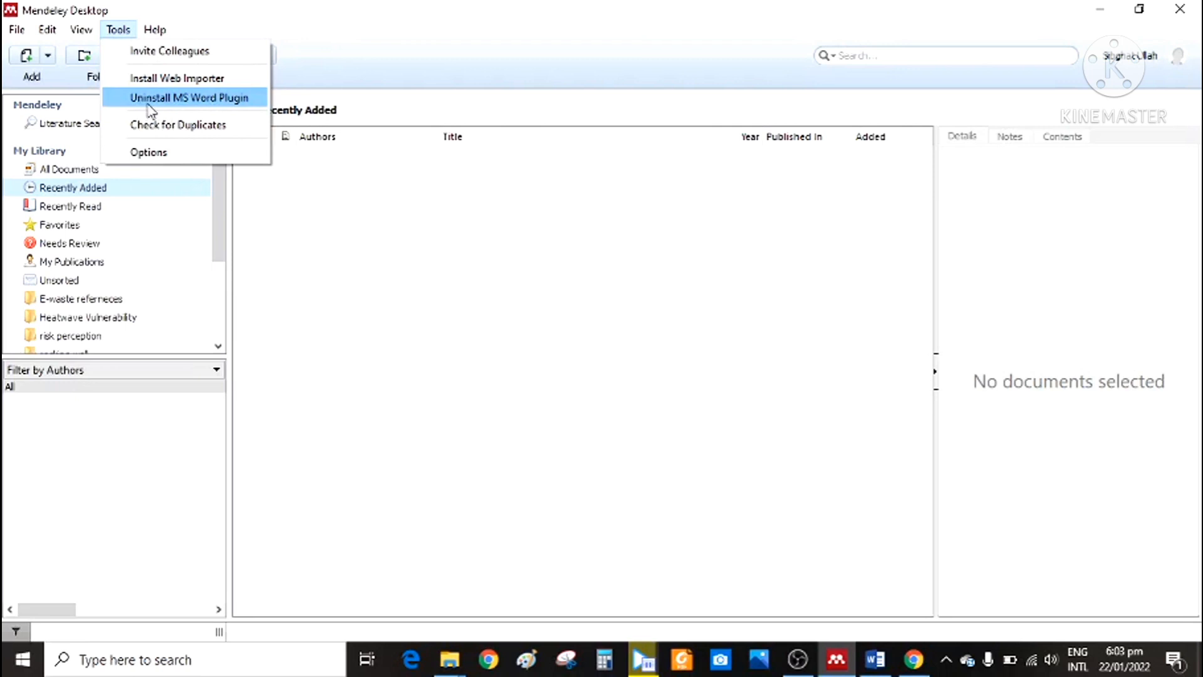
pyautogui.moveTo(176, 78)
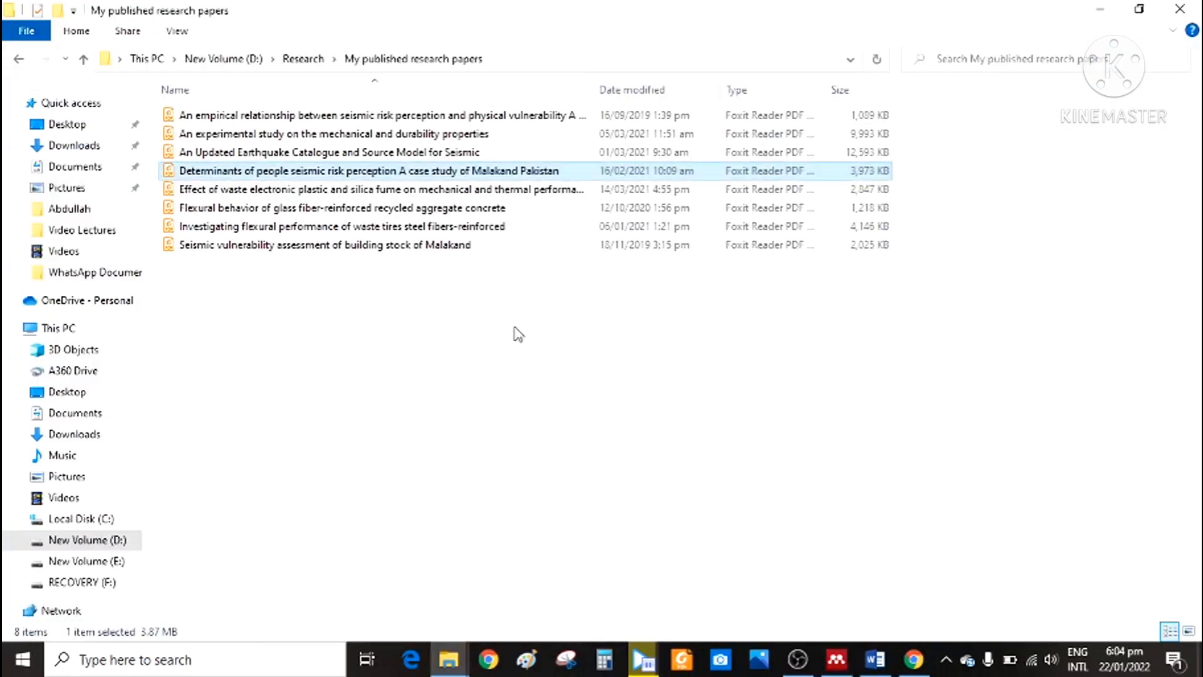
pyautogui.moveTo(288, 170)
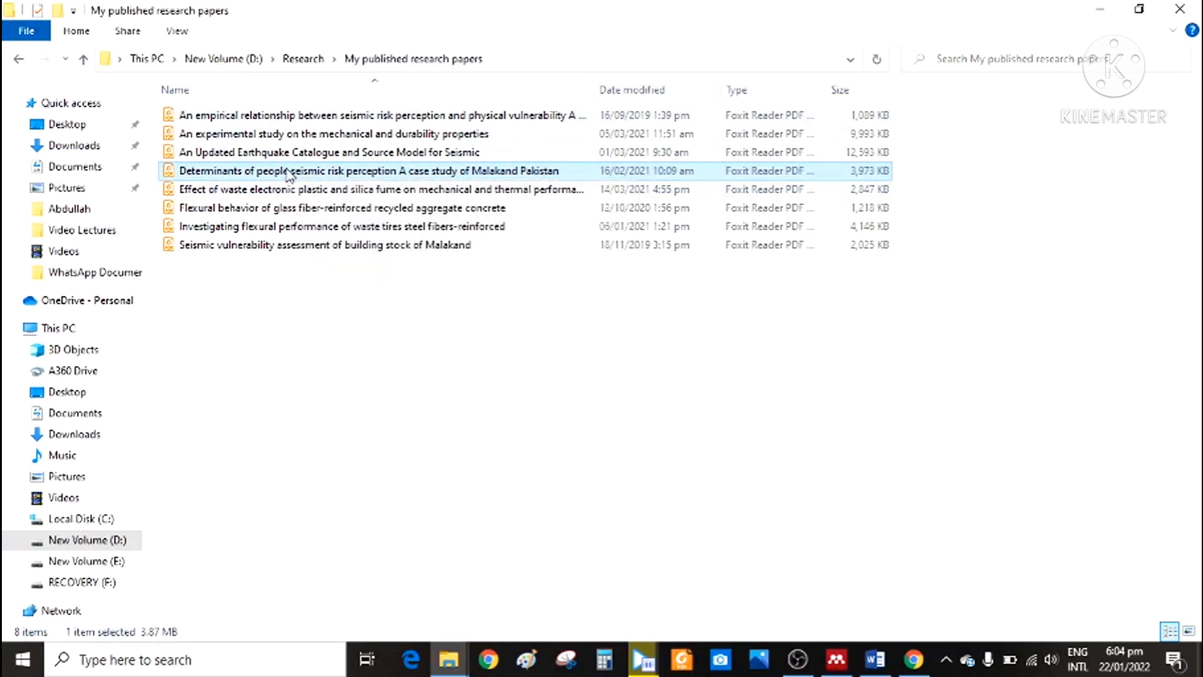
# Step: Select a research paper PDF in D:\Research\My published research papers for import
pyautogui.click(322, 152)
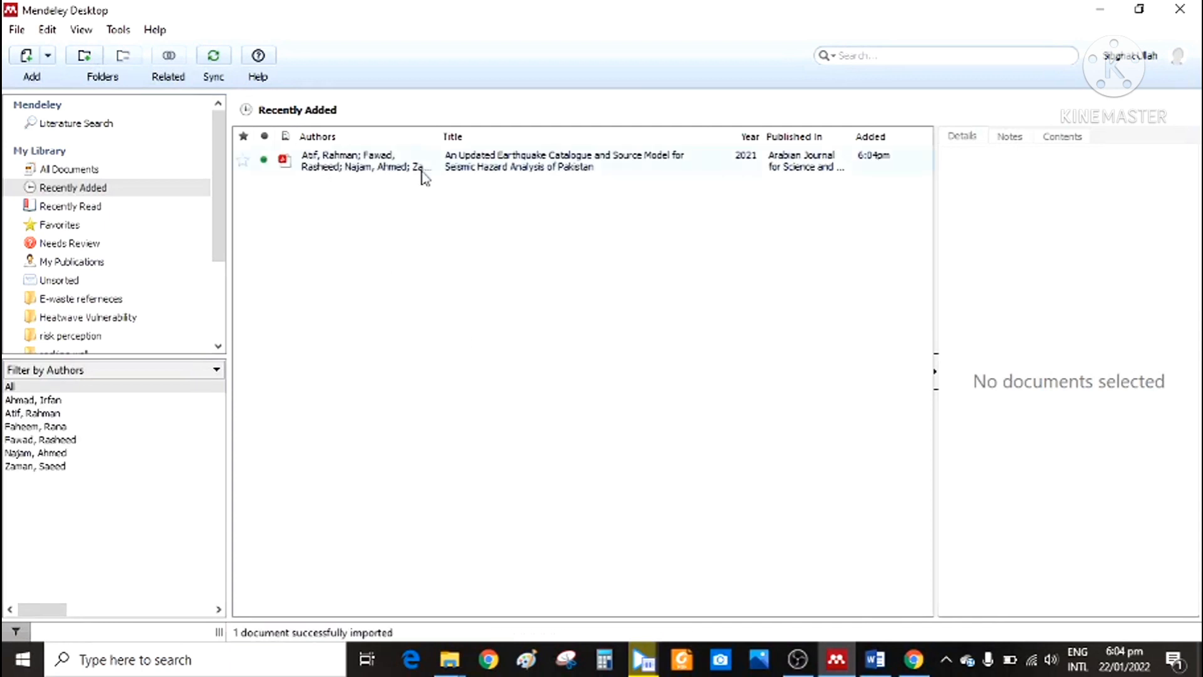
# Step: Look up the imported paper's details in the Mendeley catalogue and review its reference type
pyautogui.click(537, 160)
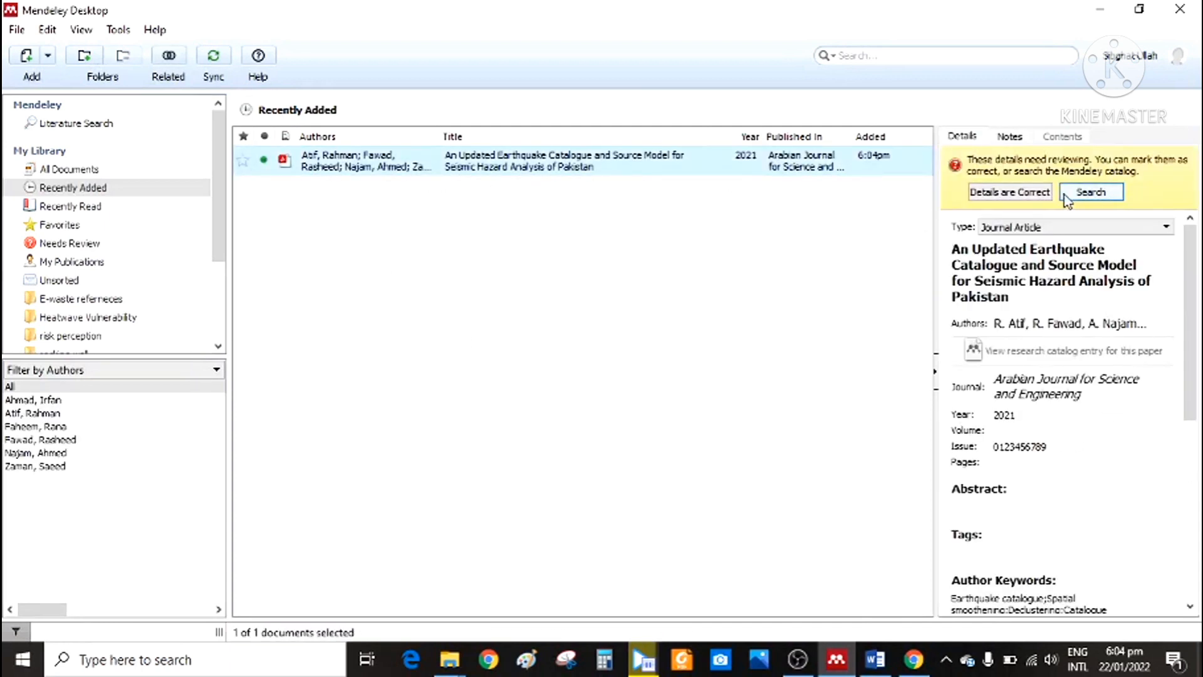
pyautogui.click(1089, 190)
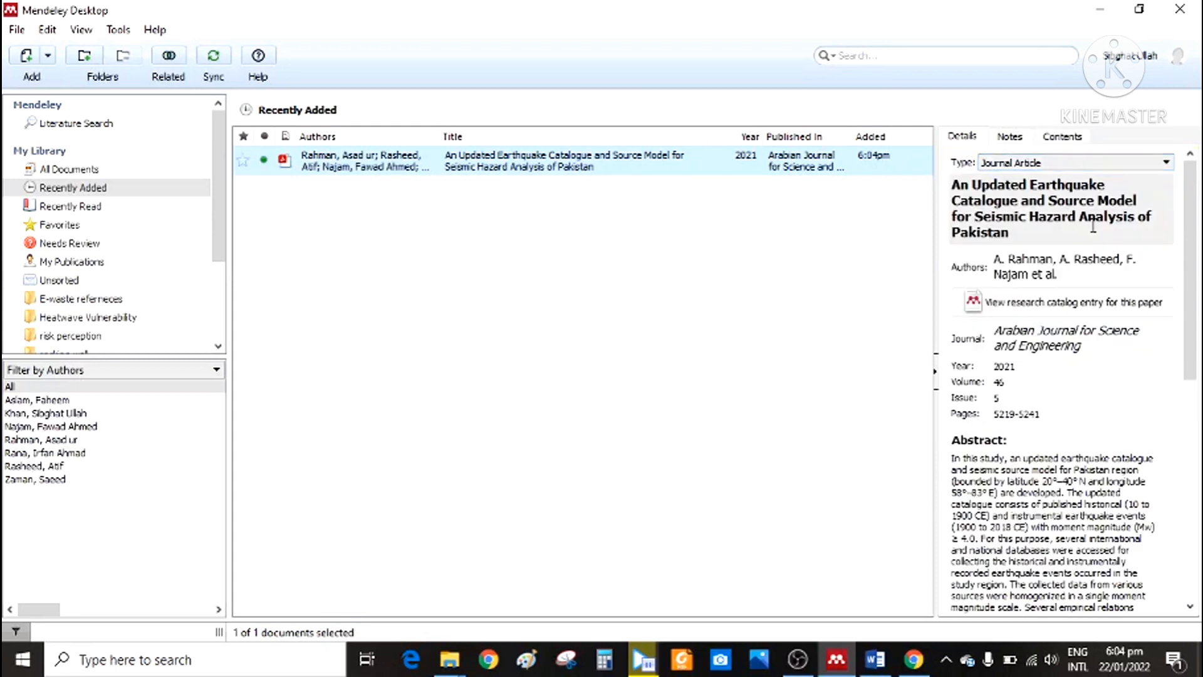
pyautogui.click(1164, 161)
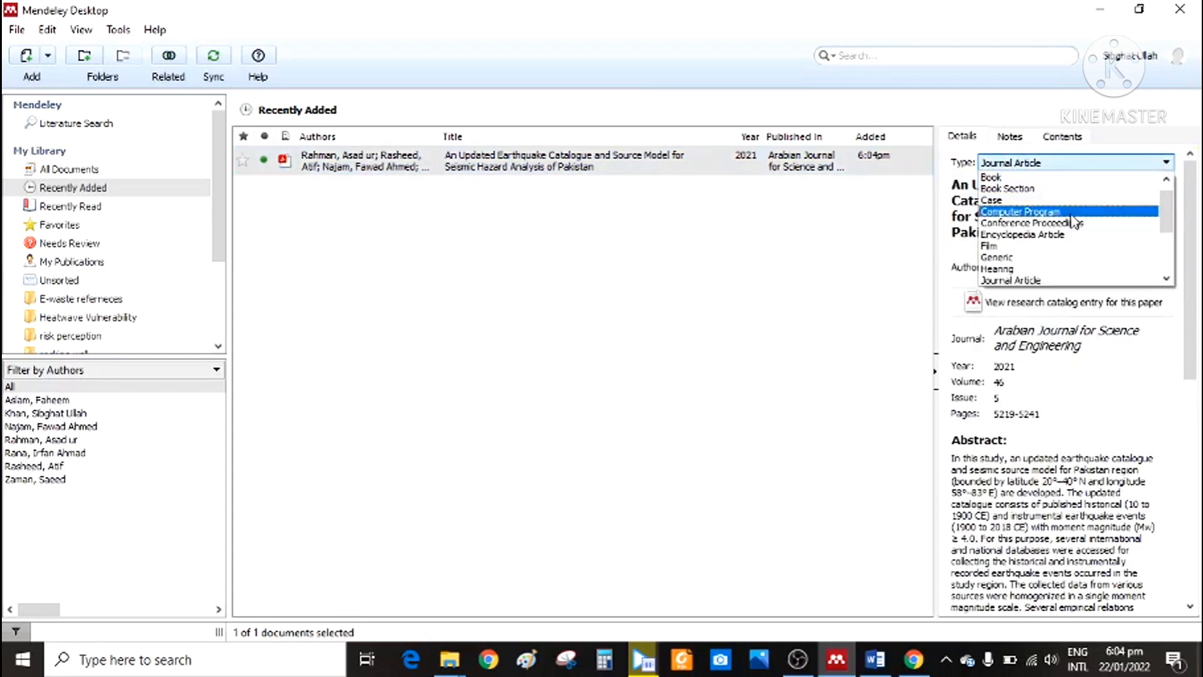
pyautogui.moveTo(990, 176)
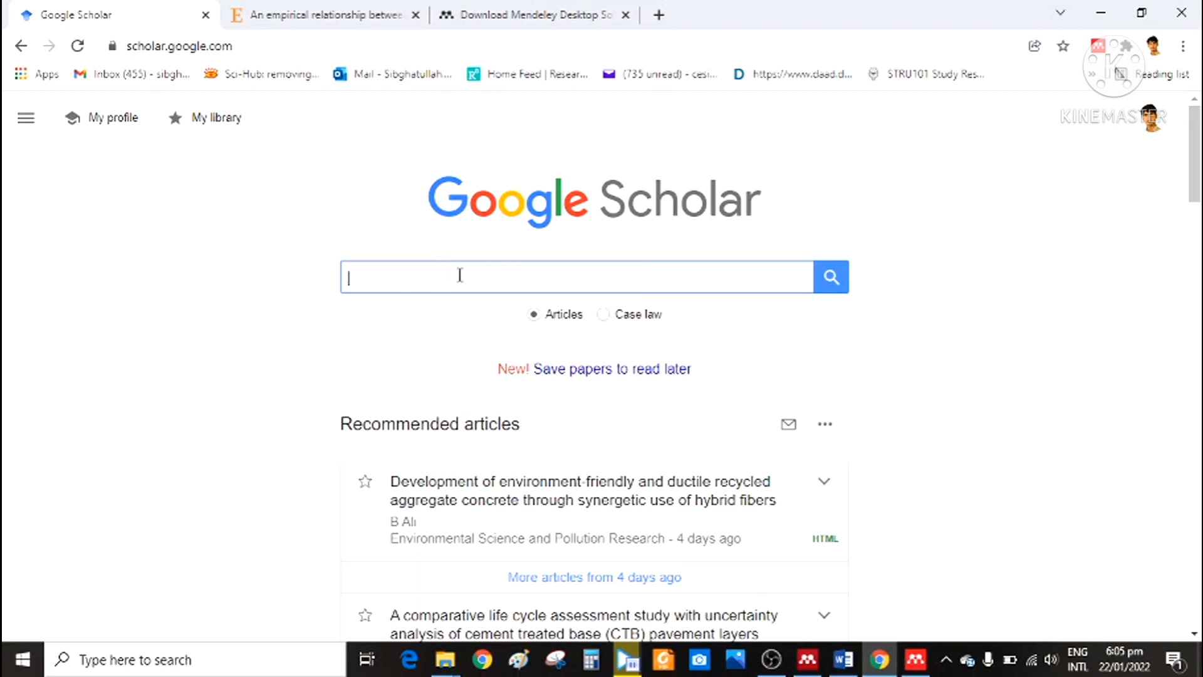
# Step: Search Scholar for the seismic risk perception Malakand paper and bring up its citation
pyautogui.write('perception and physical vulnerability: A case study of Malakand, Pakistan')
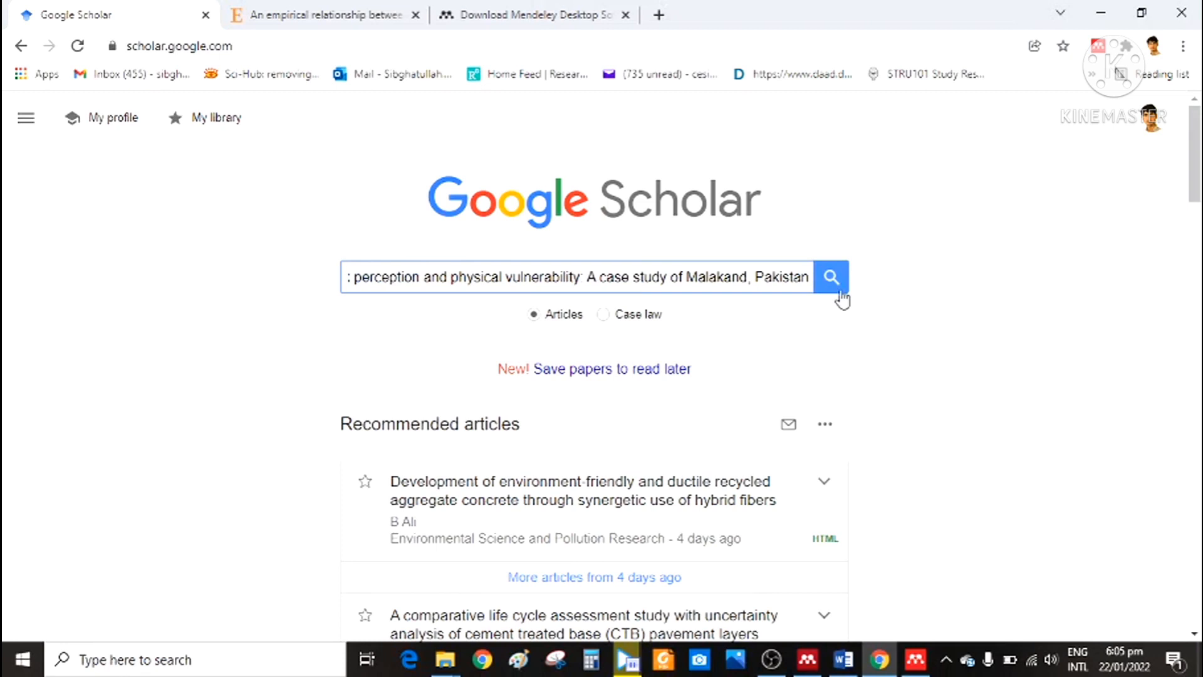
pyautogui.click(831, 277)
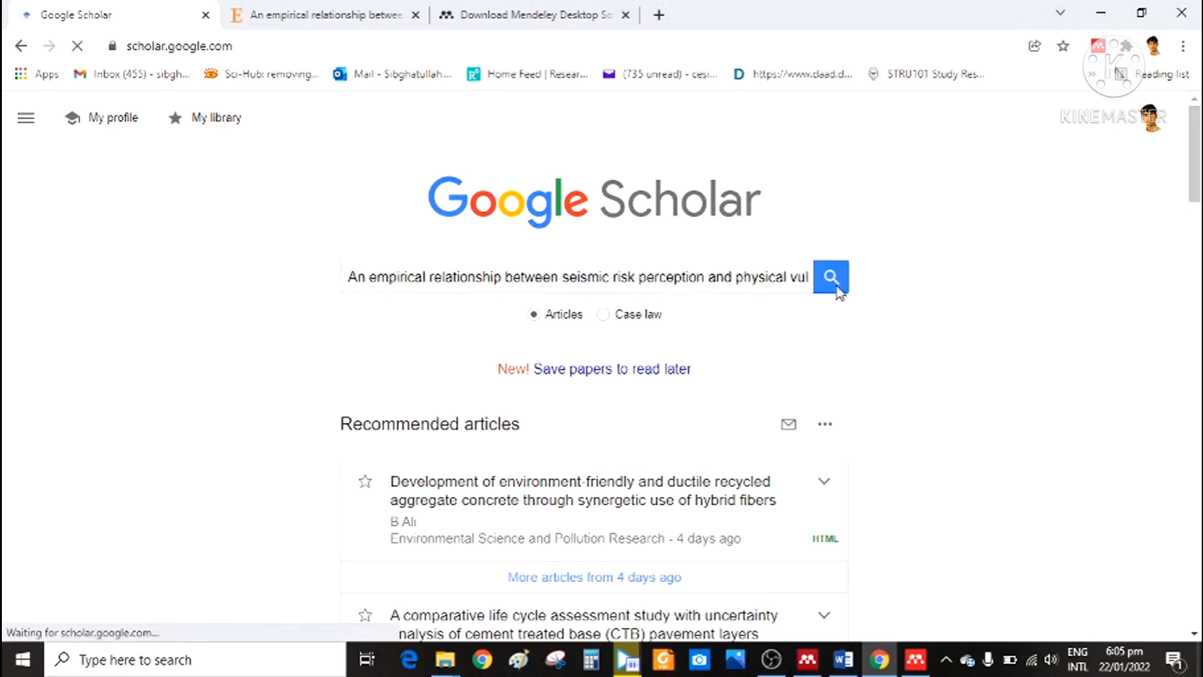
pyautogui.click(829, 277)
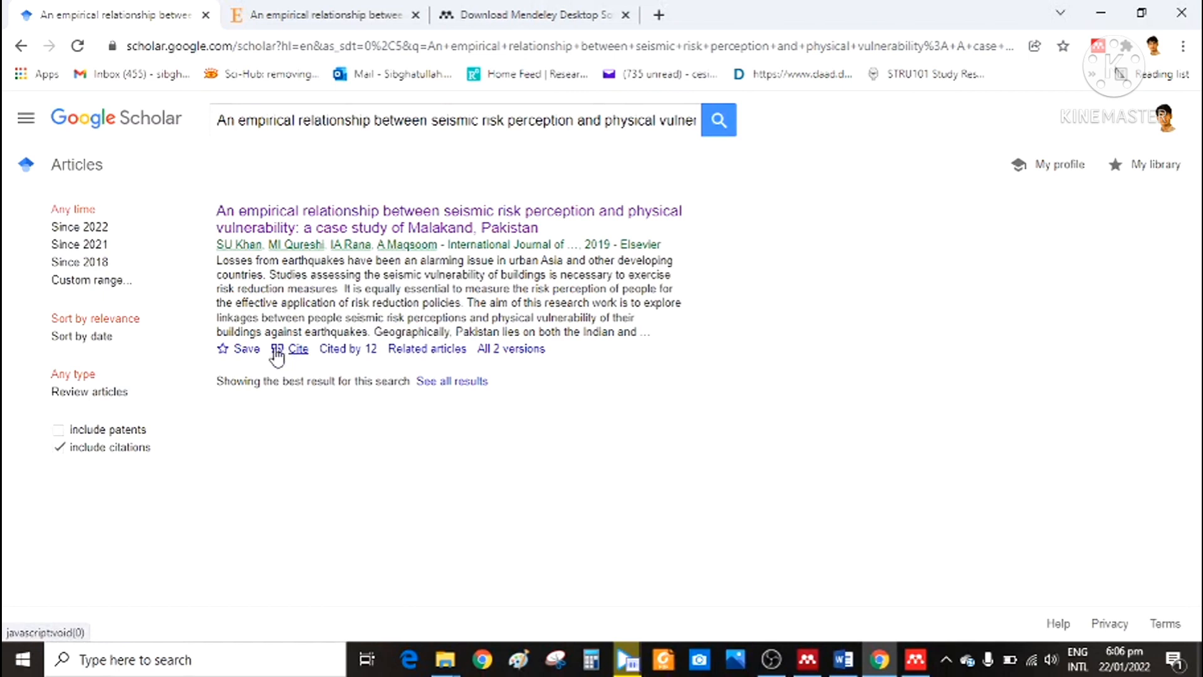
pyautogui.click(298, 348)
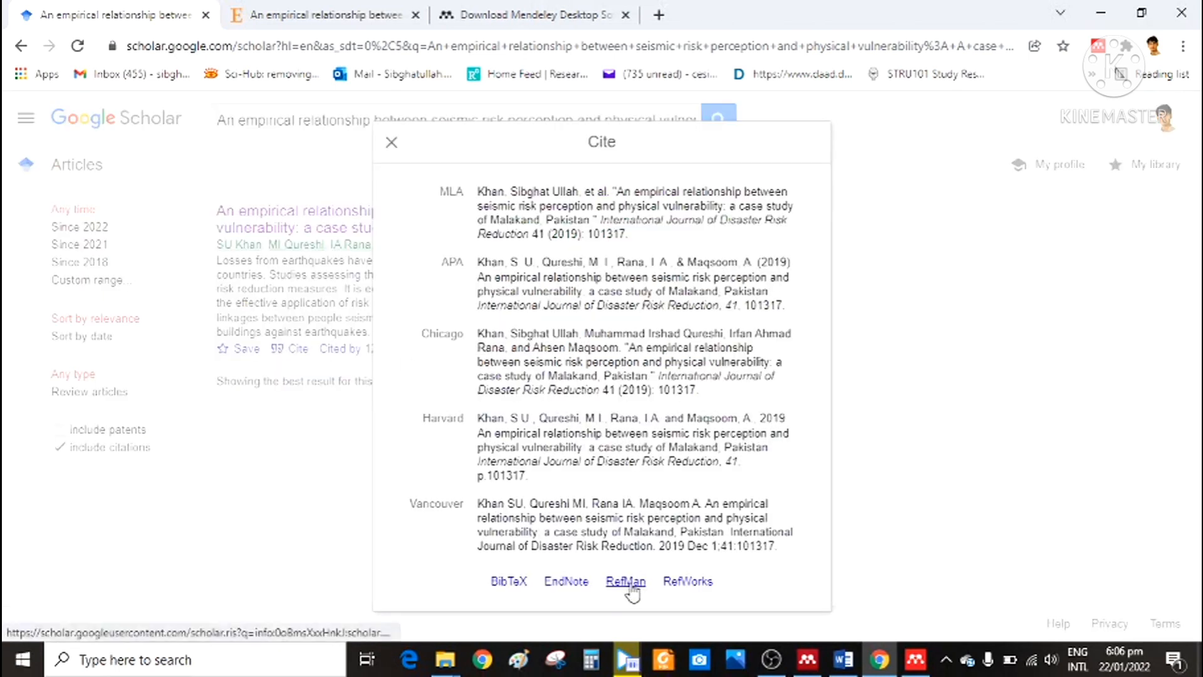
# Step: Download the article's RefMan .RIS citation file and open it for import into Mendeley
pyautogui.click(625, 580)
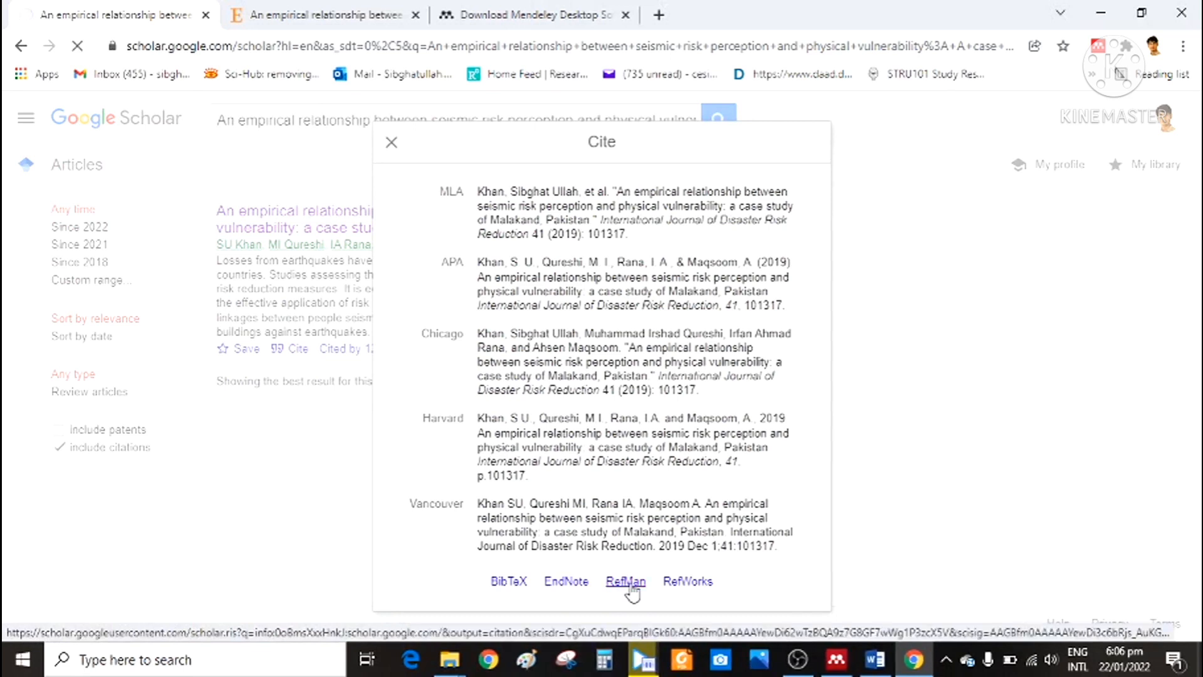
pyautogui.click(624, 580)
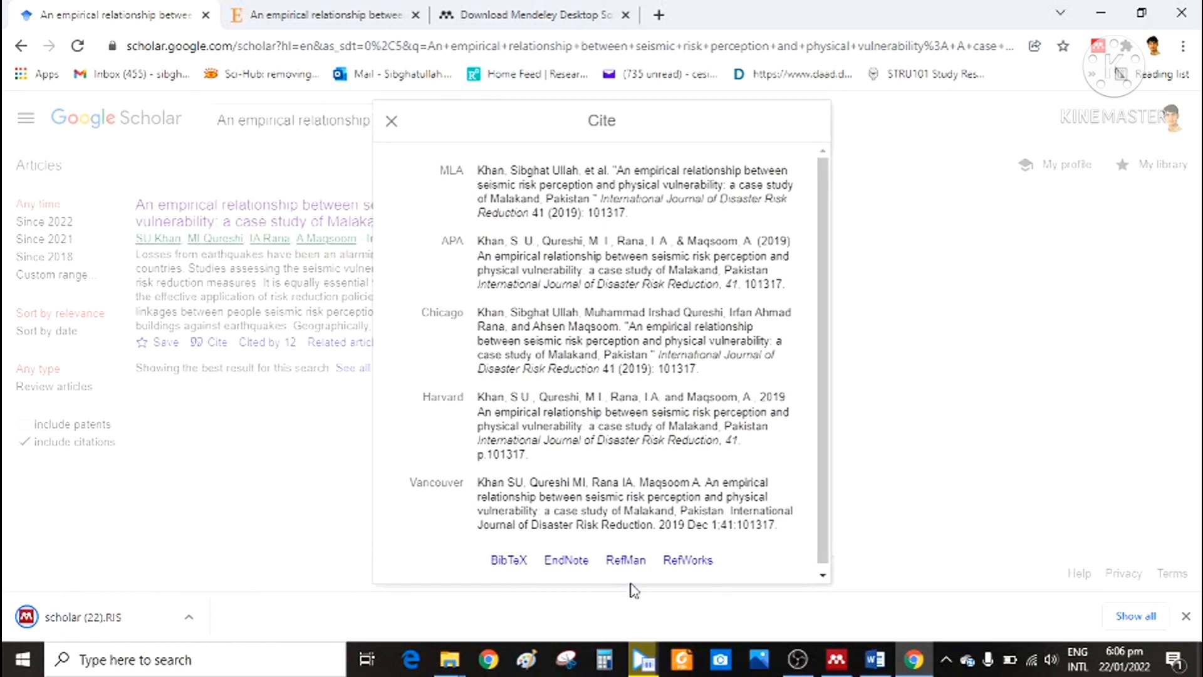
pyautogui.click(108, 616)
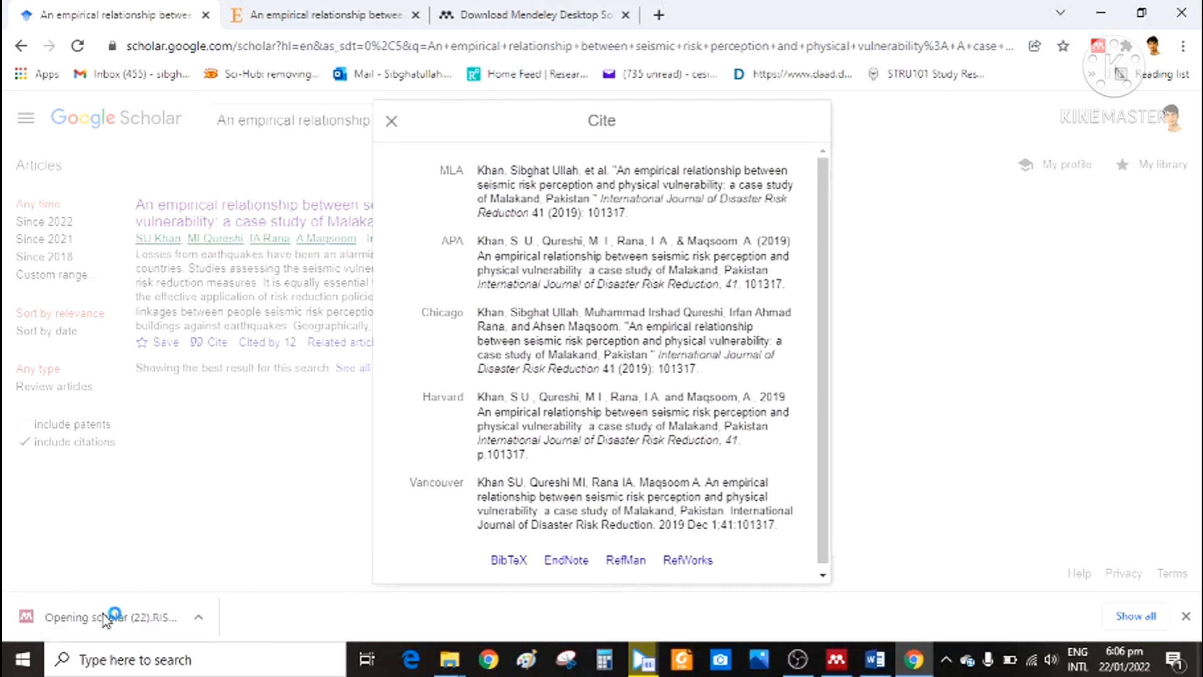
pyautogui.moveTo(108, 616)
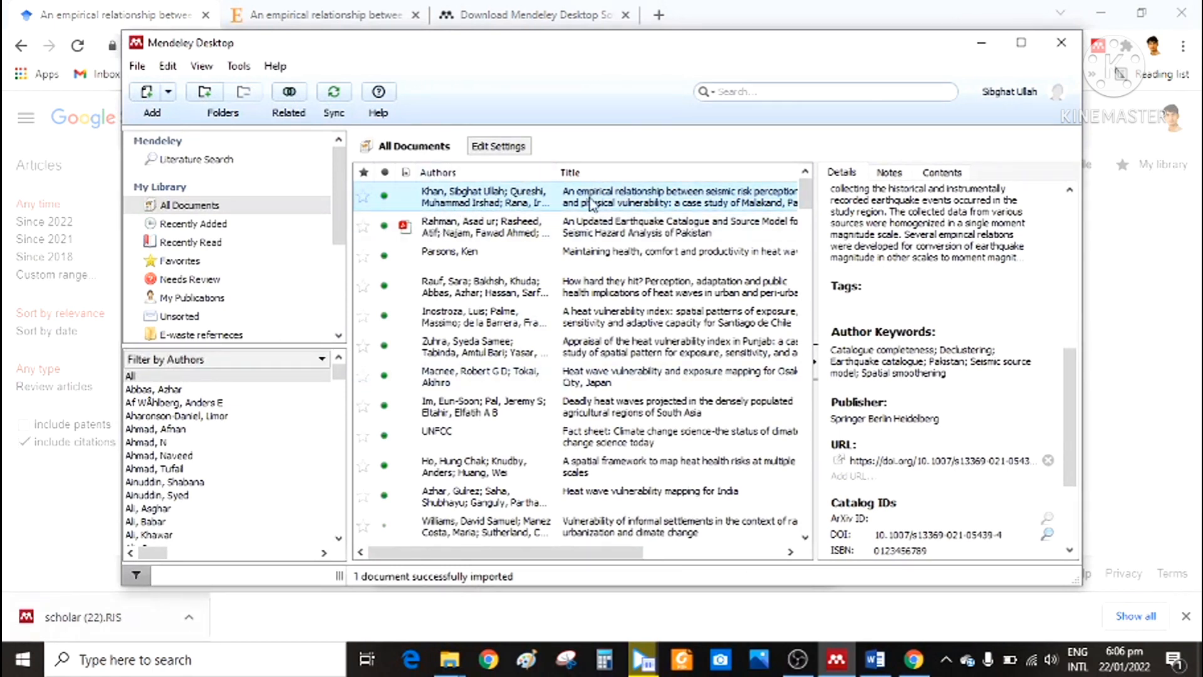
# Step: Filter My Library to Recently Added, listing both imported papers
pyautogui.click(193, 223)
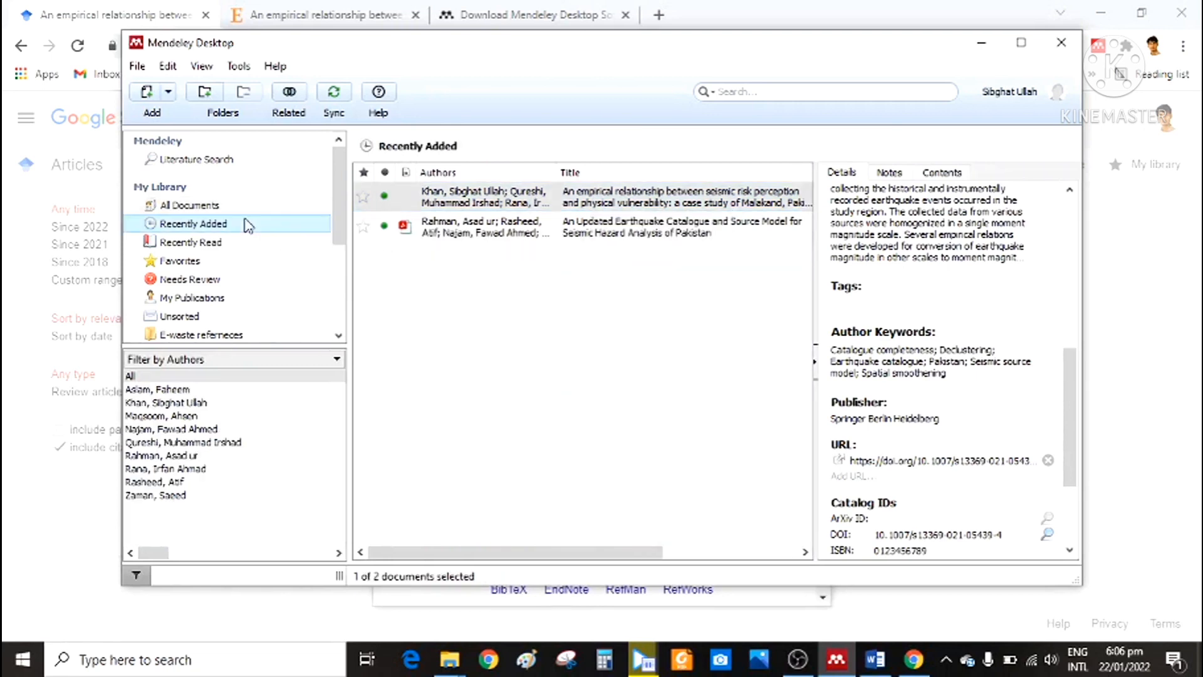
pyautogui.moveTo(296, 337)
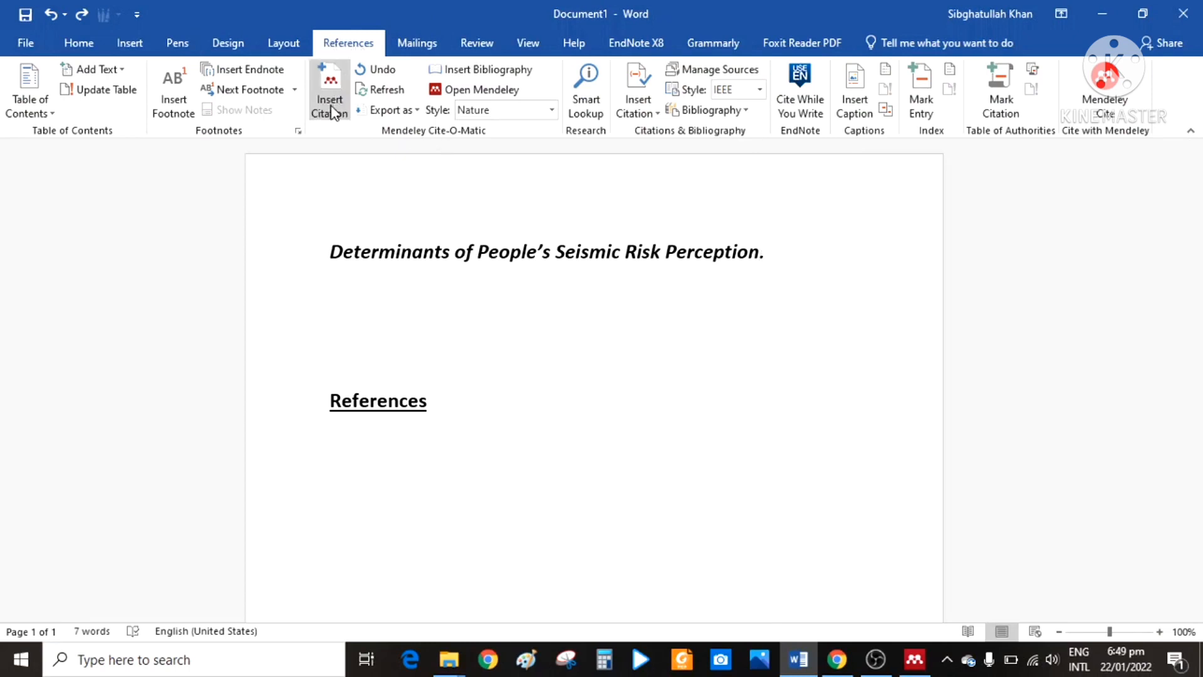
# Step: Cite the 'Determinants of people's seismic risk perception' paper after the title via search 'dete'
pyautogui.click(328, 91)
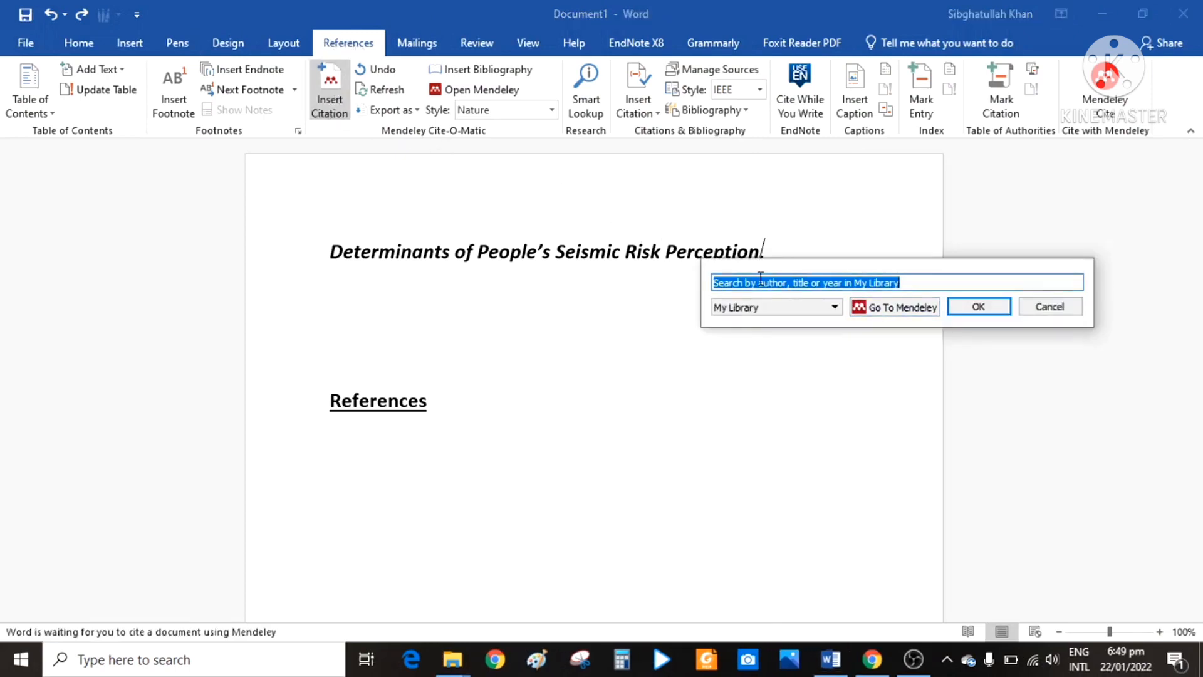
pyautogui.write('determina')
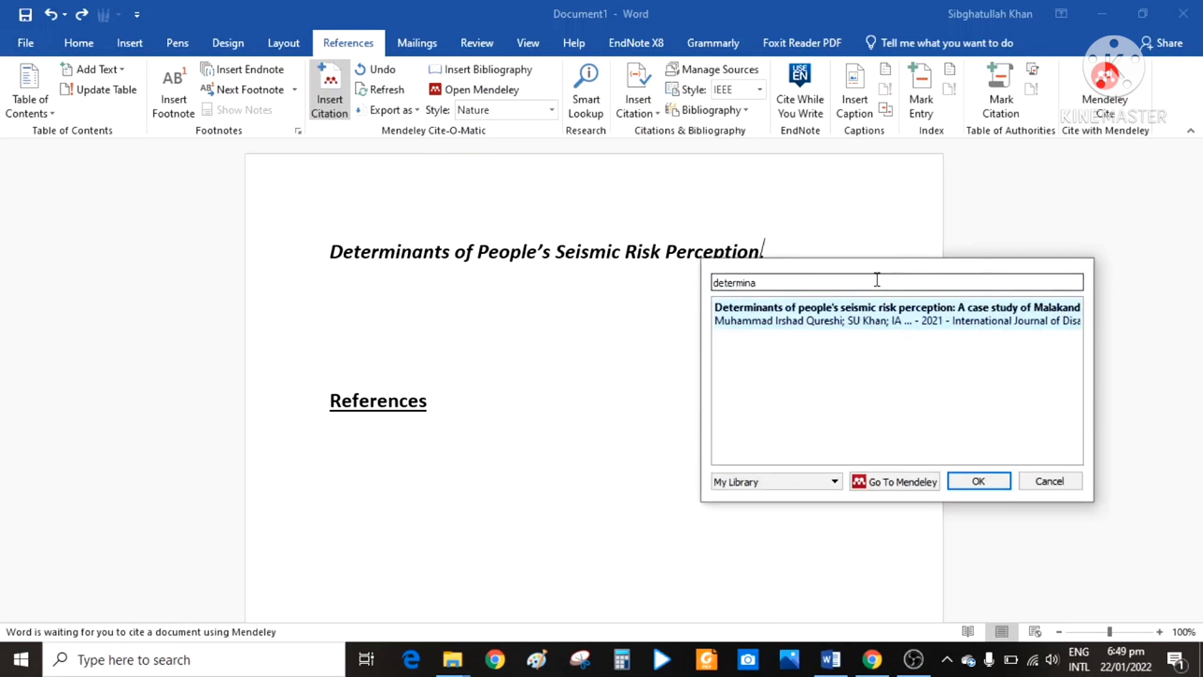
pyautogui.click(896, 313)
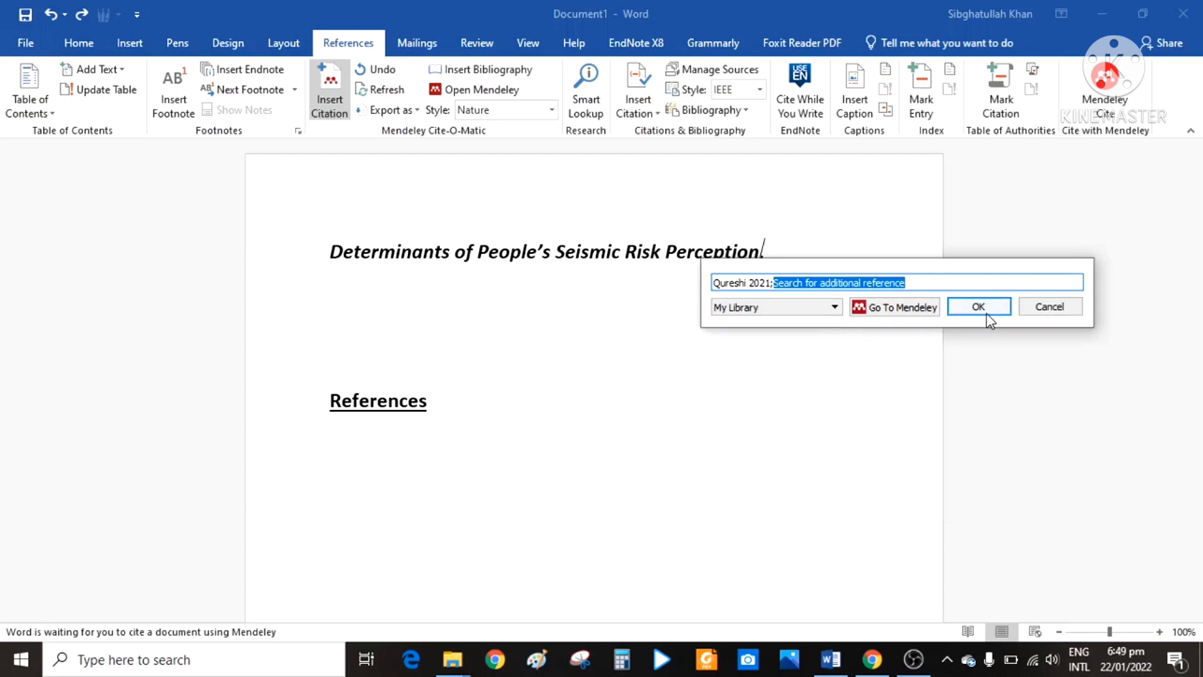
pyautogui.click(979, 305)
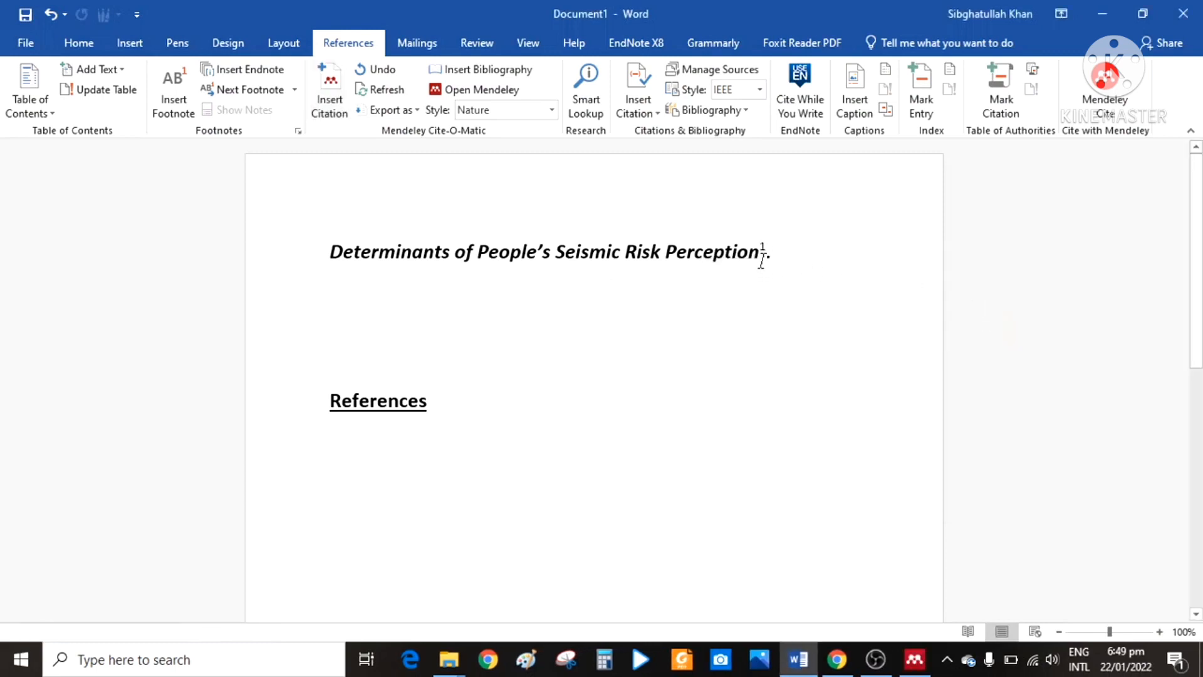
pyautogui.moveTo(390, 159)
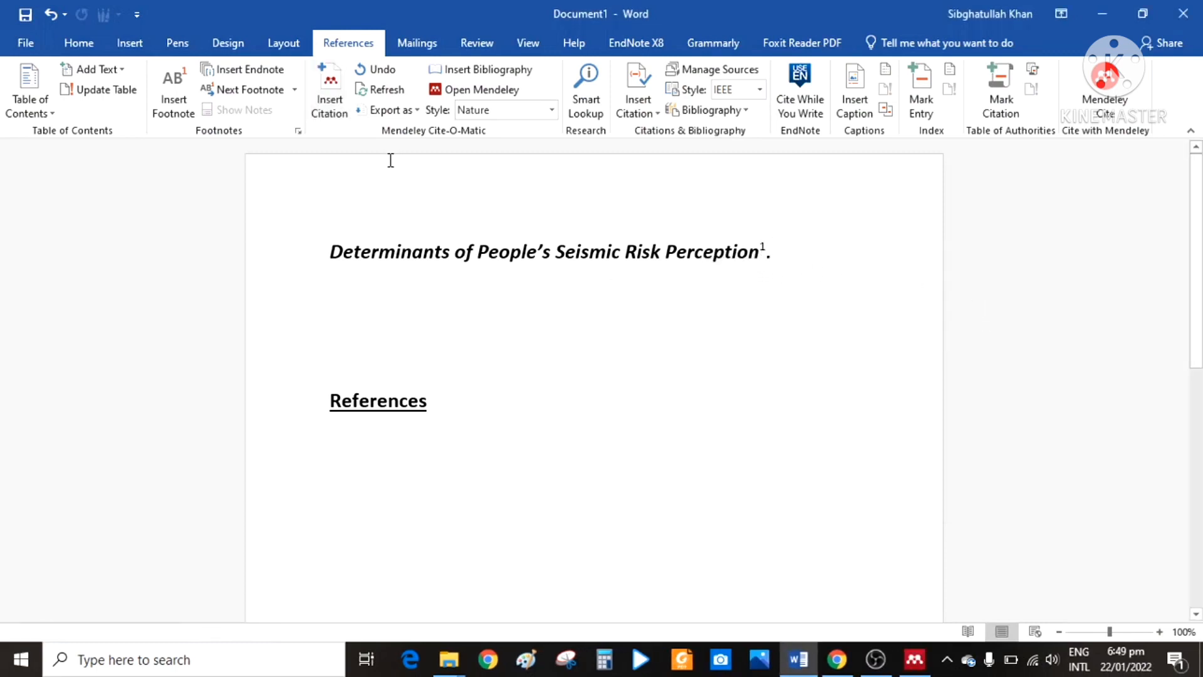
# Step: Add the Khan empirical relationship article as a second citation, giving superscripts 1,2
pyautogui.click(328, 88)
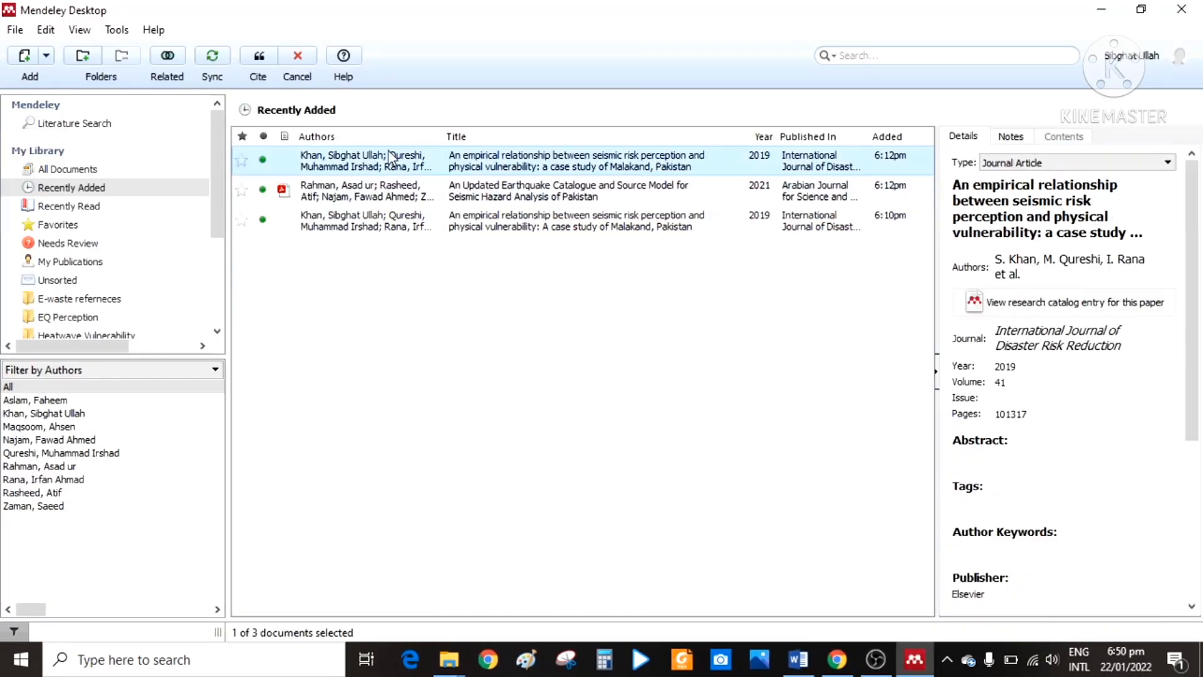
pyautogui.click(797, 659)
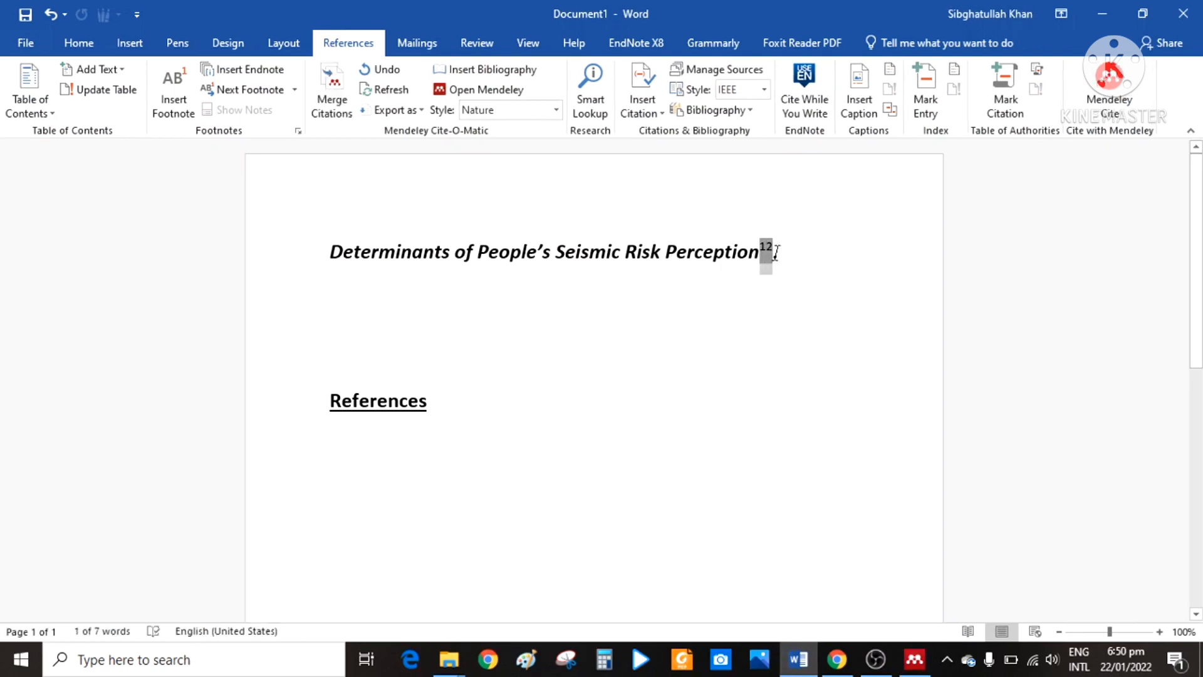
# Step: Insert the bibliography under References and switch to International Journal of Disaster Risk Reduction style, giving [1,2]
pyautogui.click(331, 90)
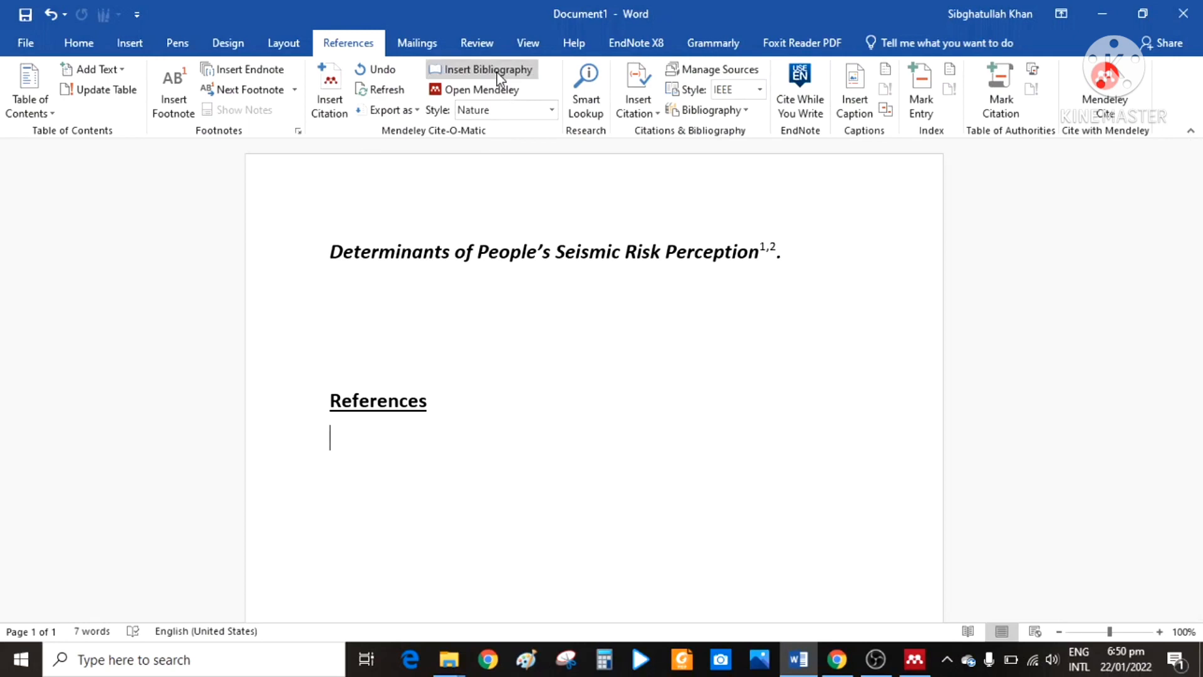
pyautogui.click(488, 69)
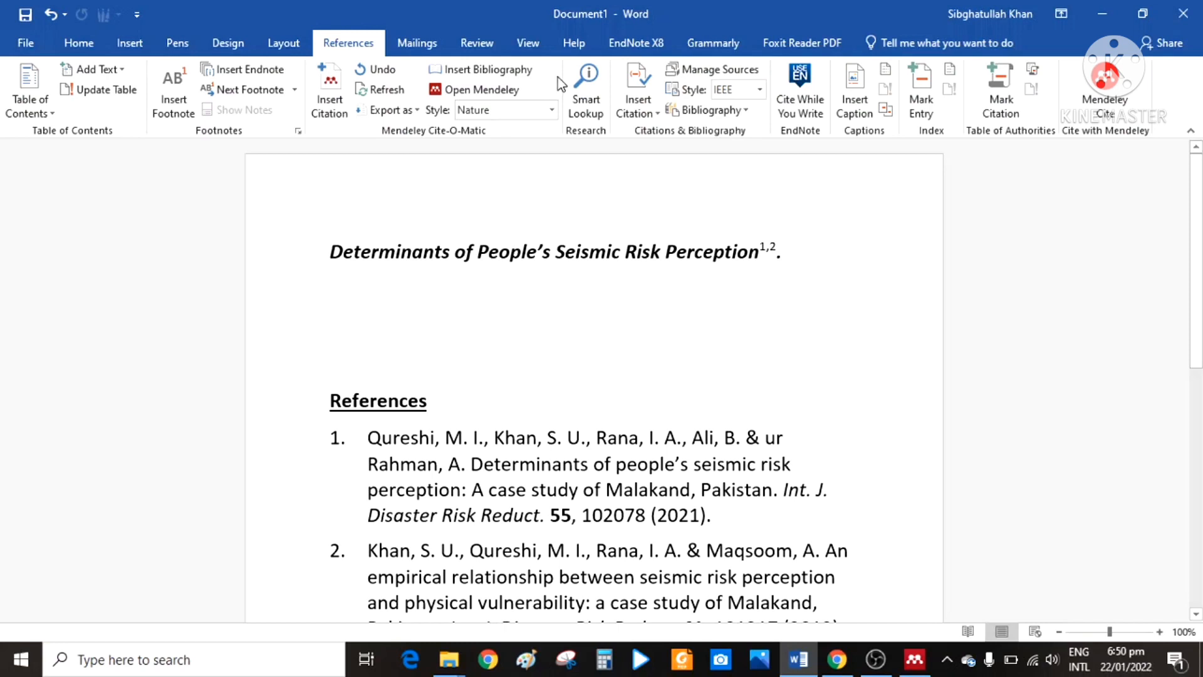
pyautogui.click(552, 110)
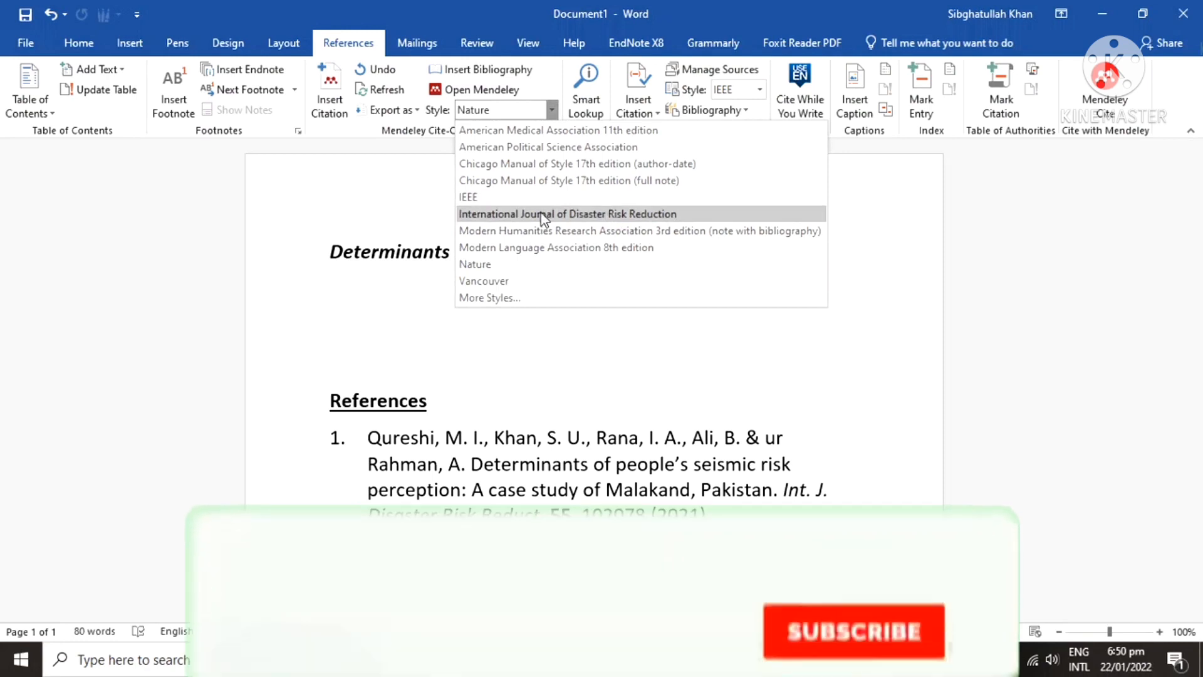
pyautogui.click(567, 213)
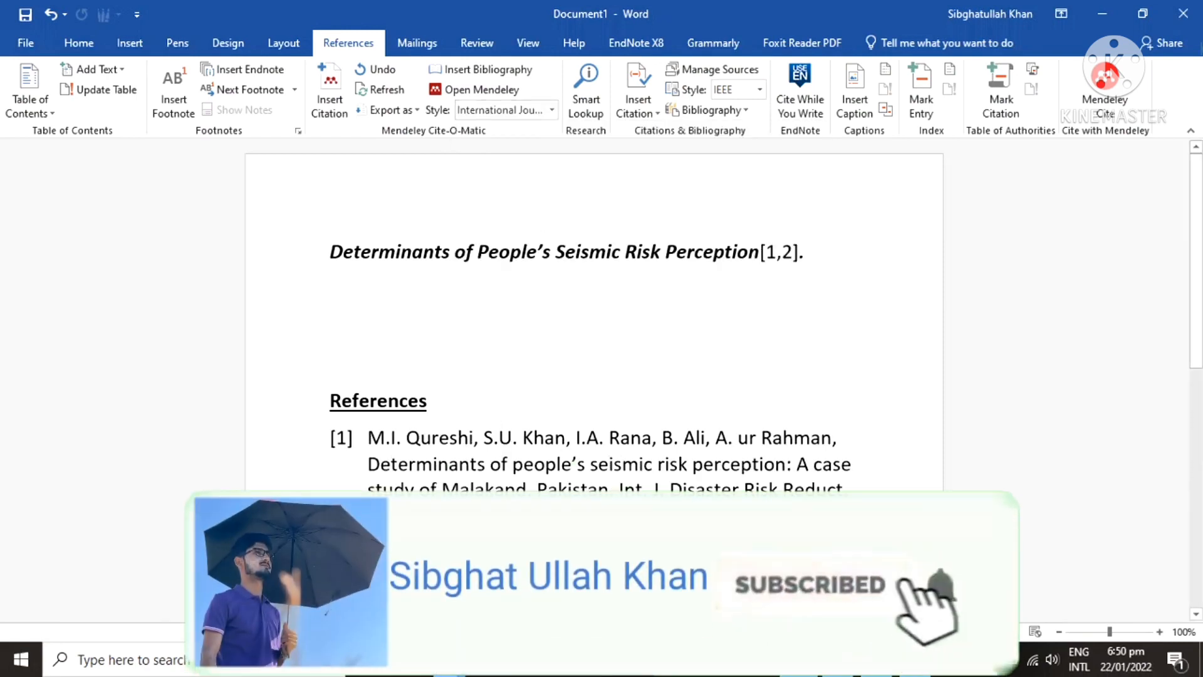